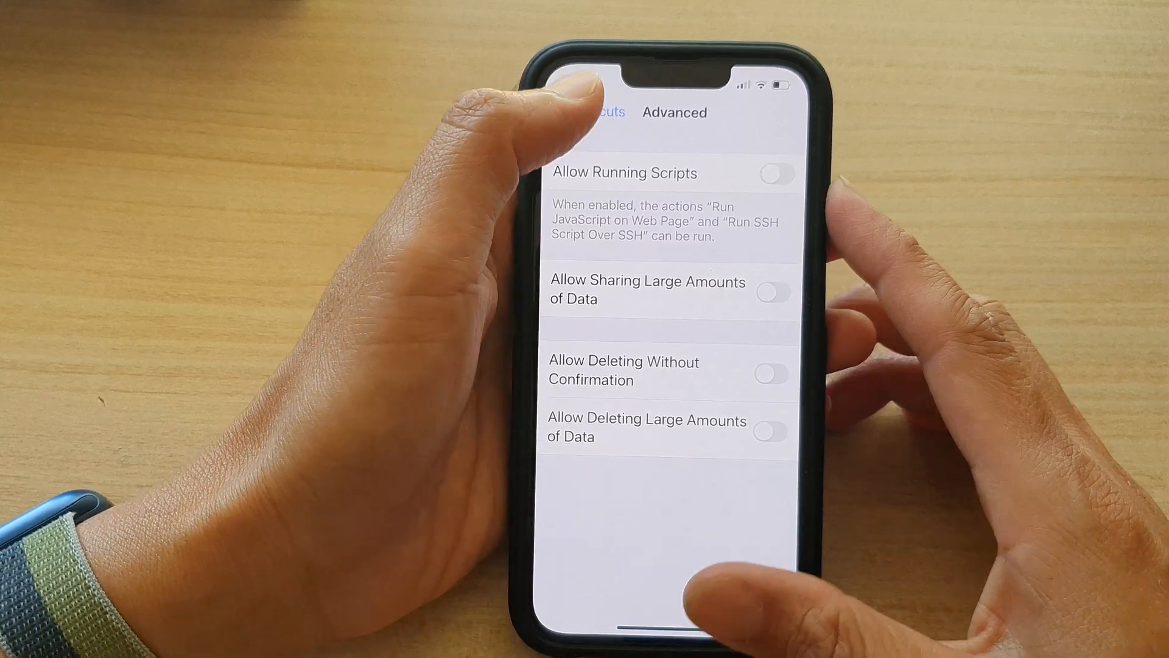
Leave the Shortcuts Advanced settings and return to the Home Screen
{"action": "left_click", "coordinate": [611, 112]}
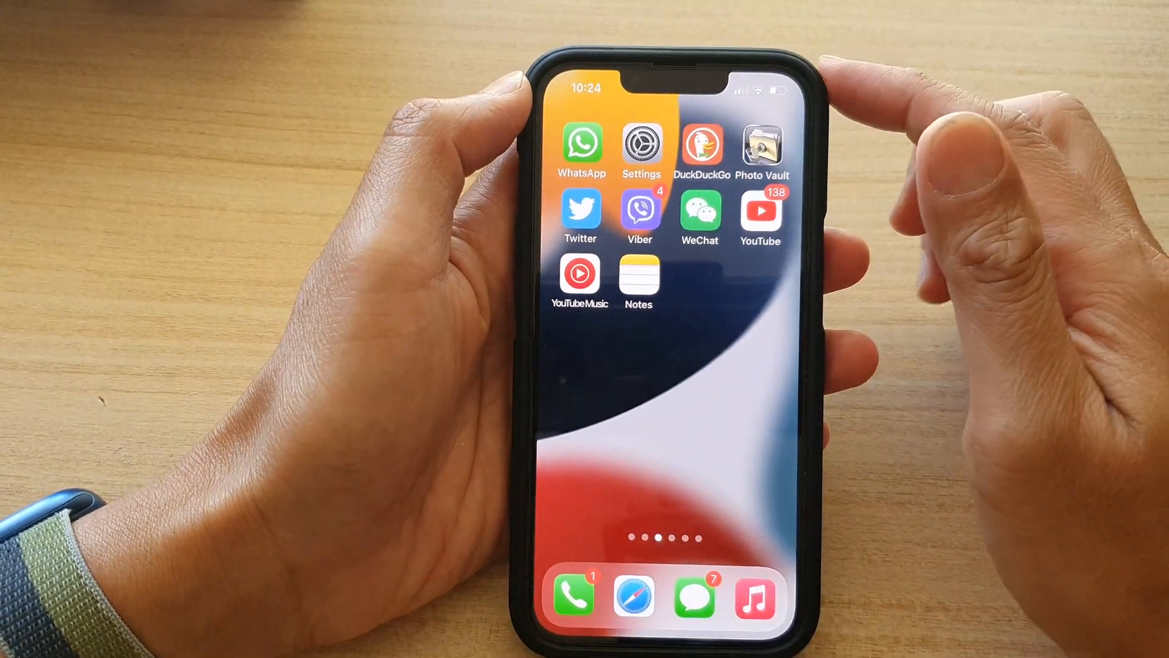
Reopen Settings and go to the Shortcuts page with iCloud Sync and Private Sharing on
{"action": "left_click", "coordinate": [640, 145]}
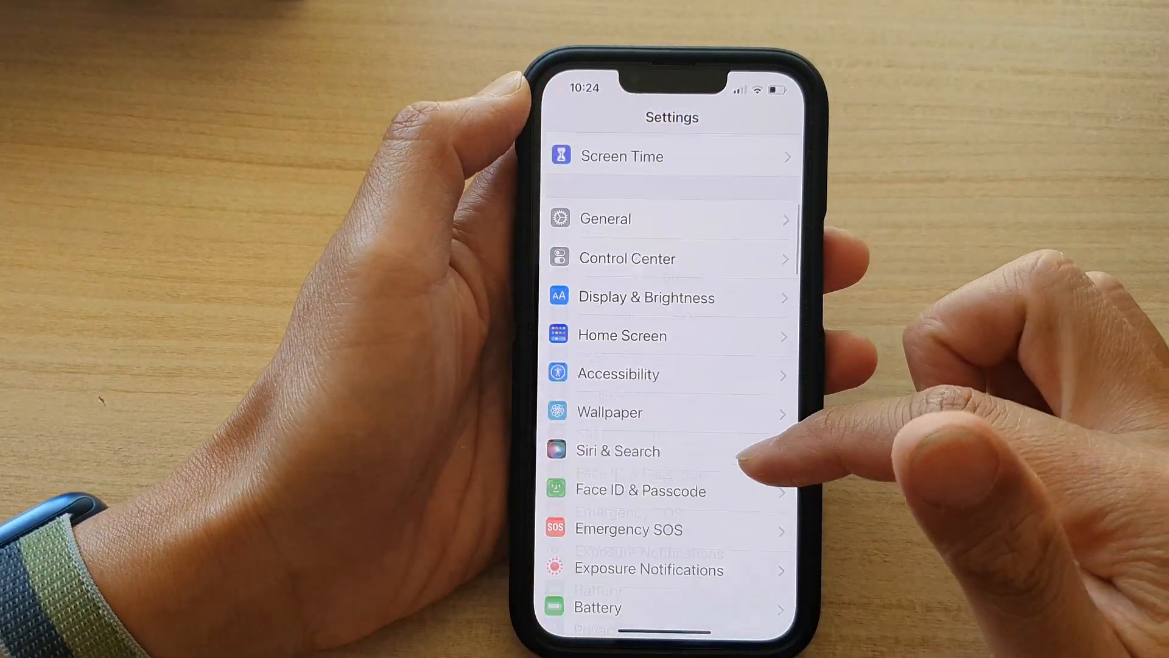
{"action": "scroll", "scroll_direction": "down", "scroll_amount": 3}
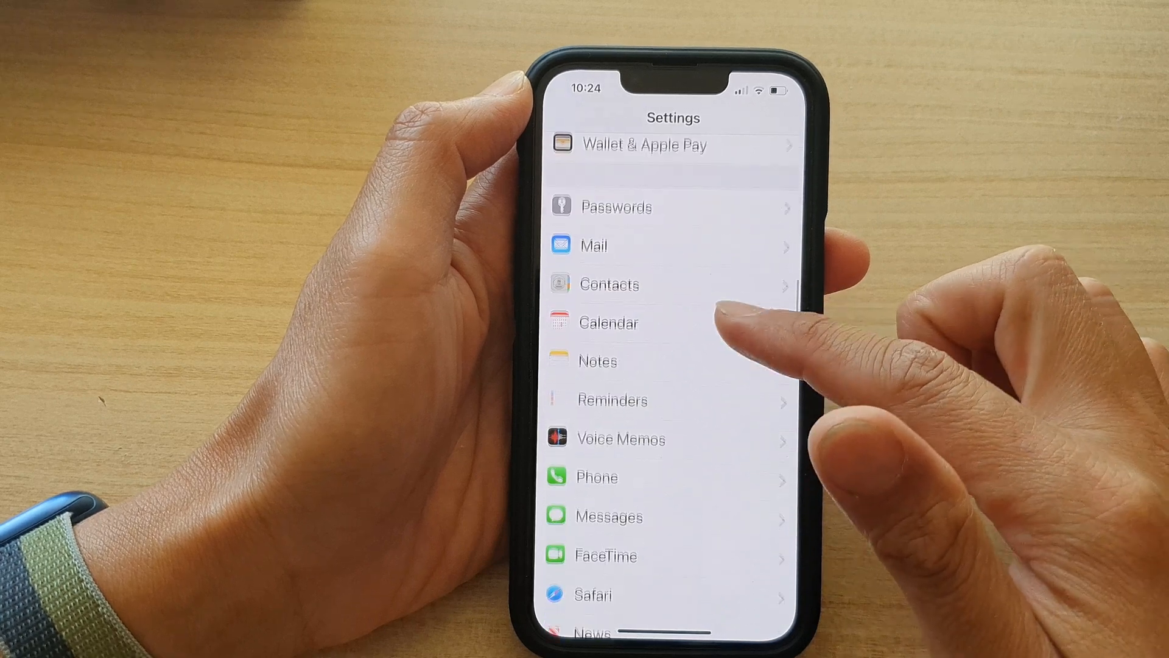
{"action": "scroll", "scroll_direction": "down", "scroll_amount": 3}
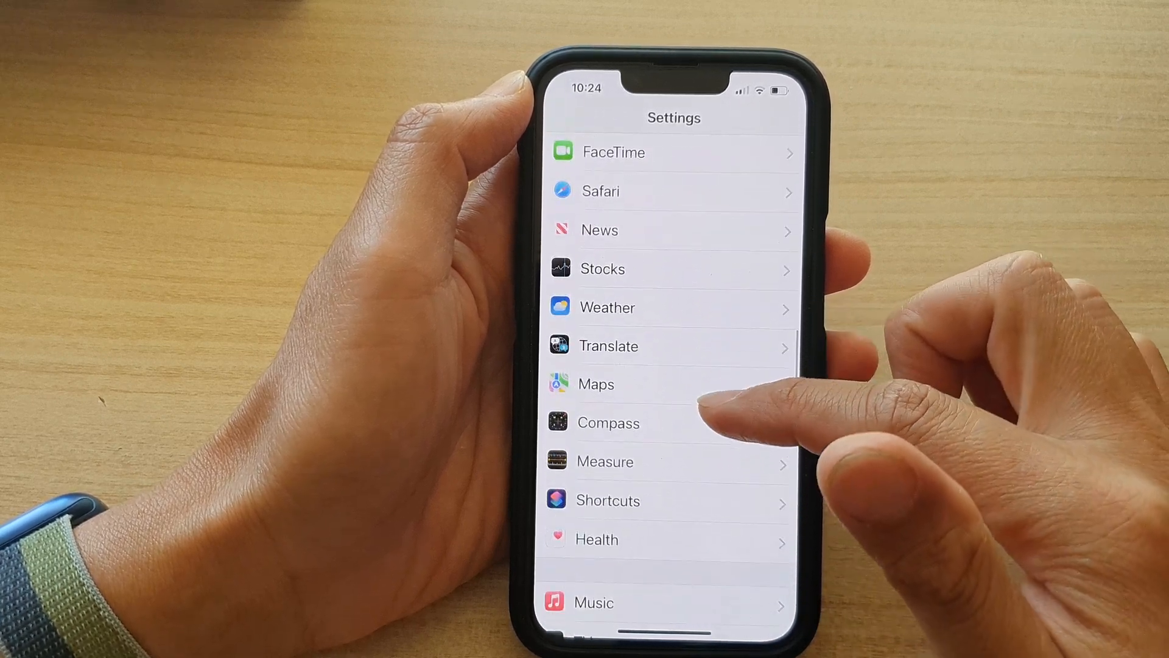
{"action": "left_click", "coordinate": [607, 499]}
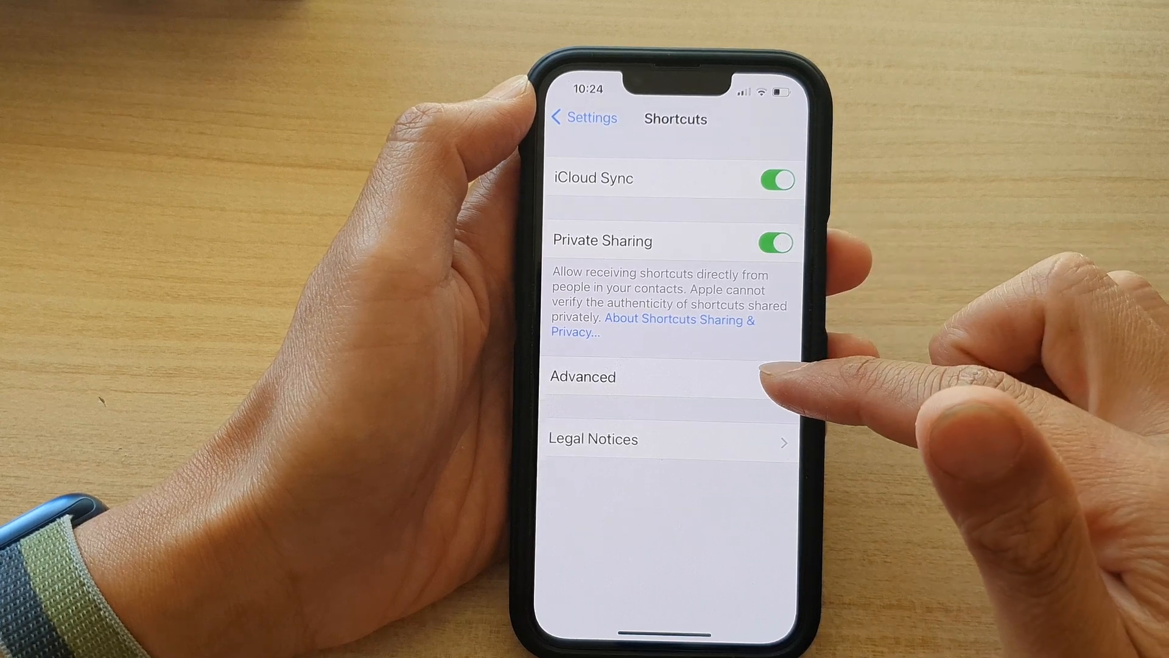
On the Advanced page, switch Allow Running Scripts on and then back off
{"action": "left_click", "coordinate": [582, 376]}
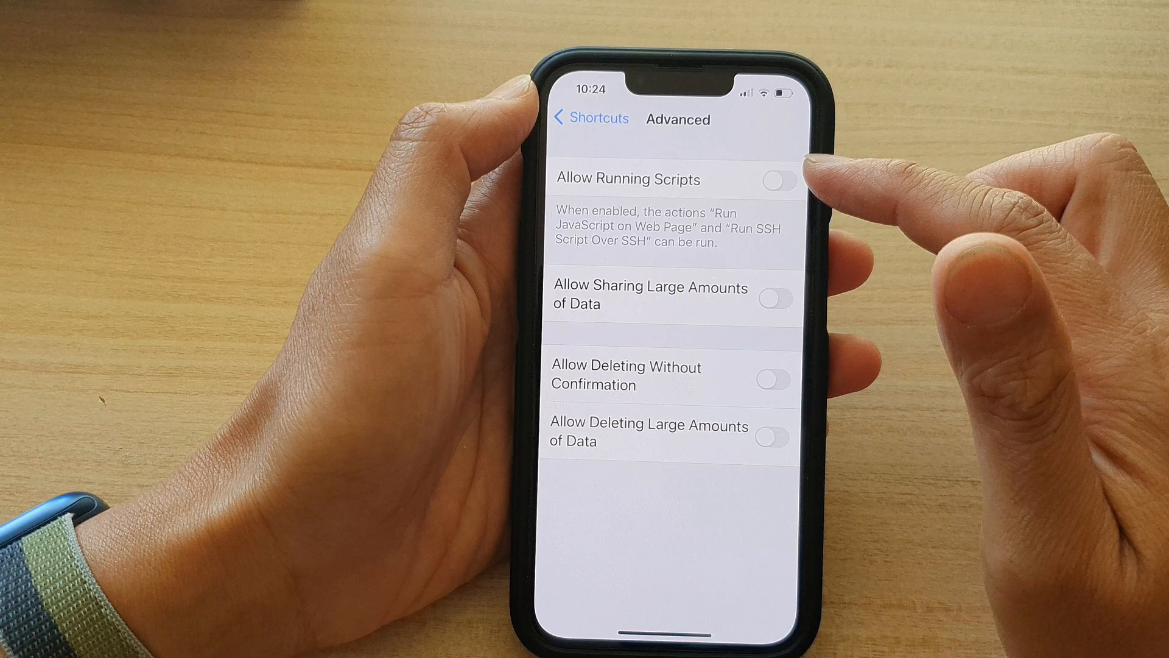
{"action": "left_click", "coordinate": [778, 180]}
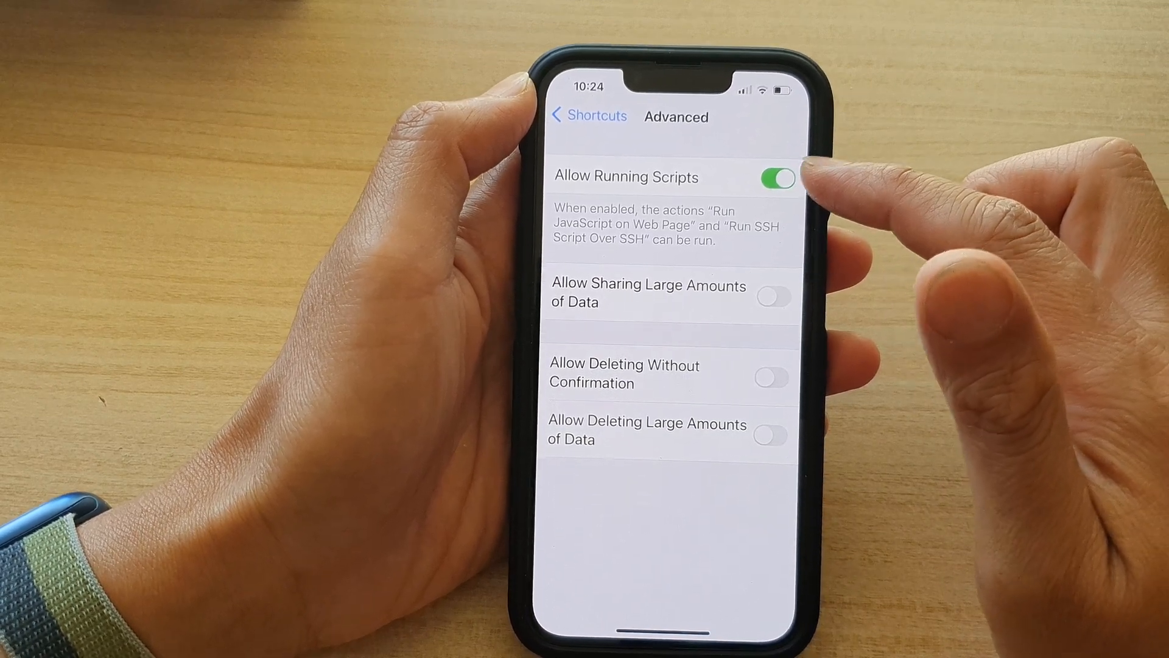
{"action": "left_click", "coordinate": [776, 178]}
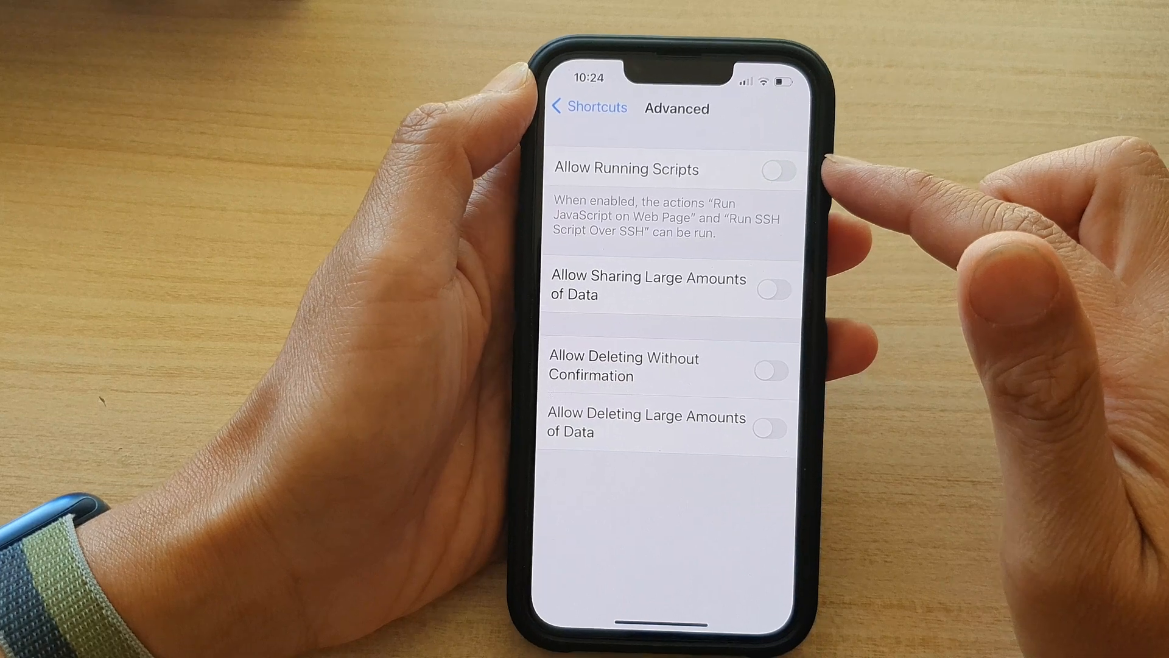